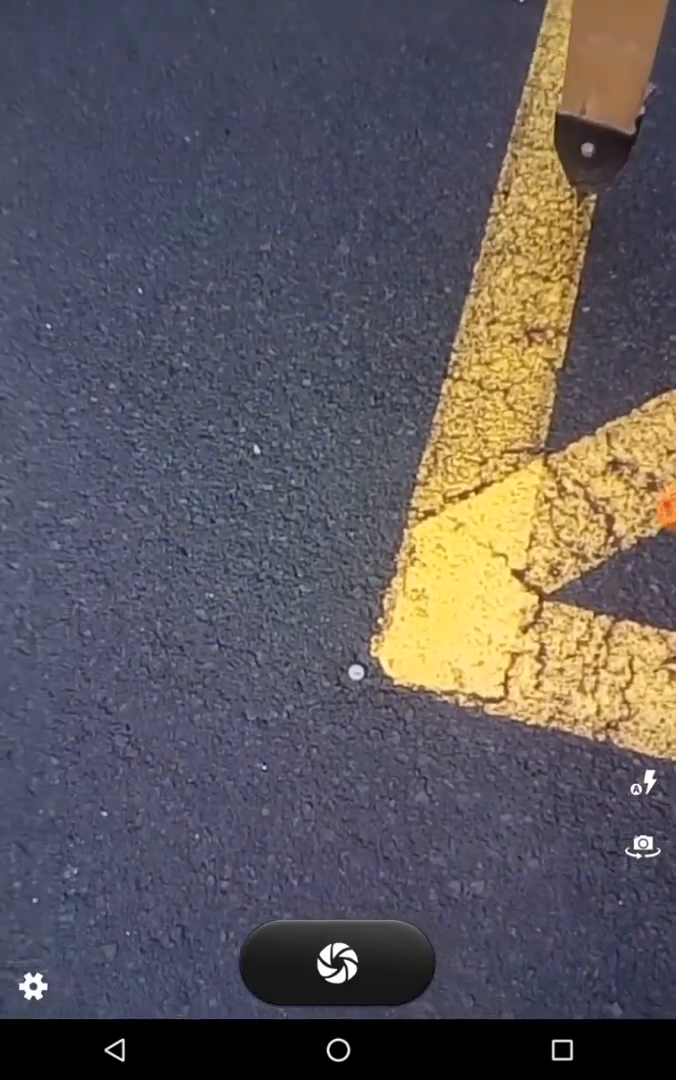
Photograph the tripod set up over the survey nail, then return to the 9001/9002 survey map
left_click(338, 962)
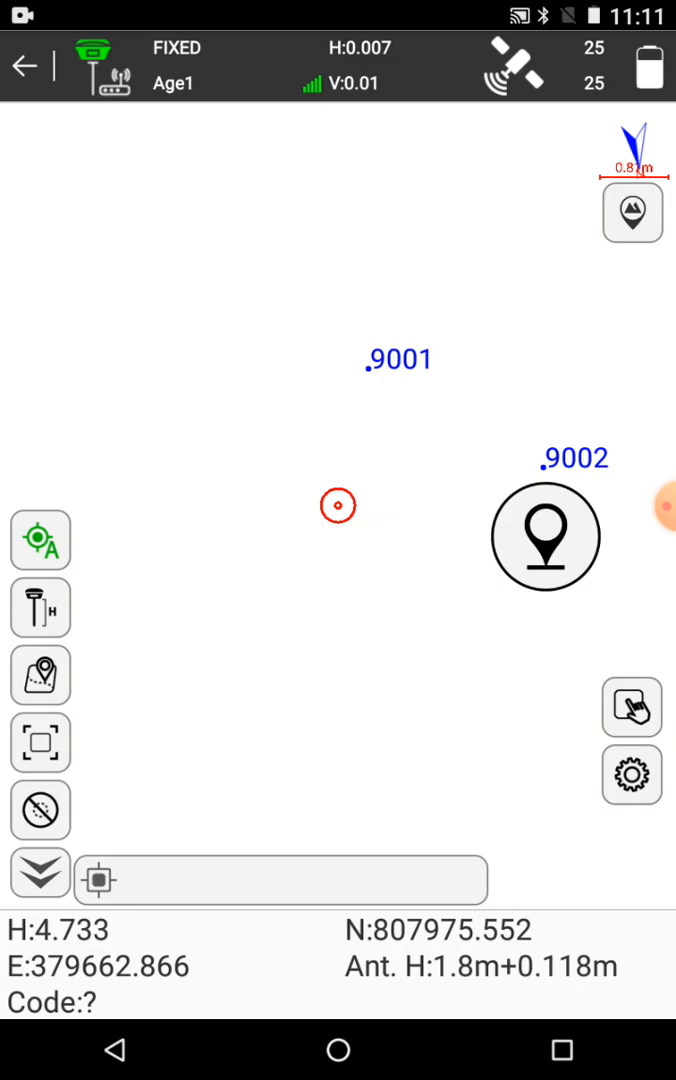
Leave the Point Survey map and bring up SurvStar's Device menu
left_click(421, 976)
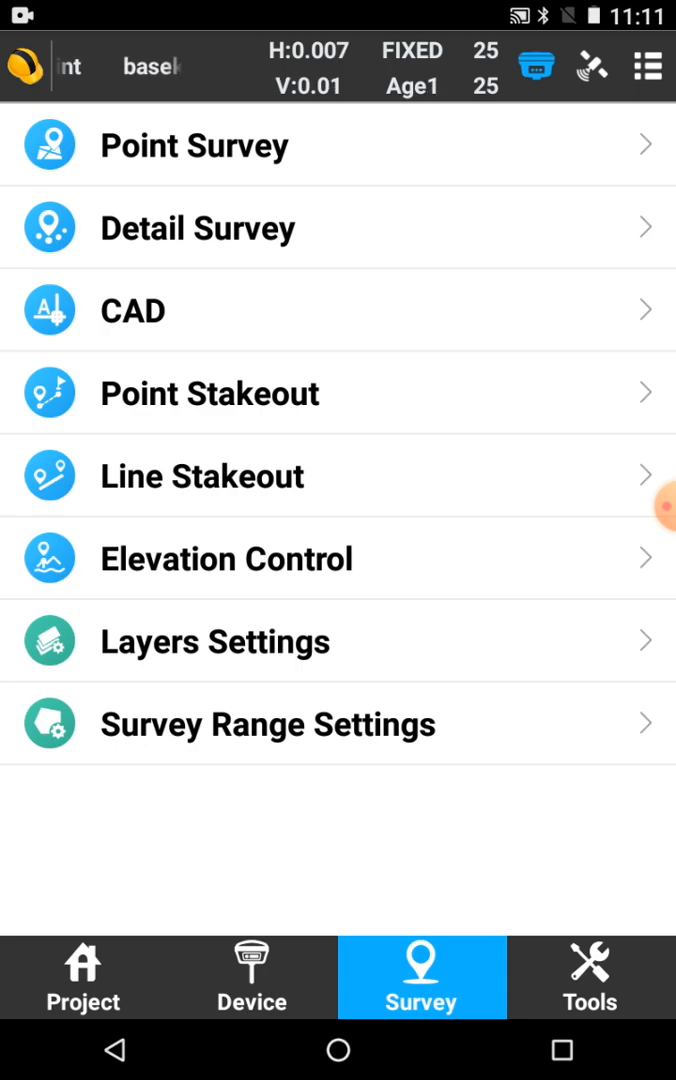
left_click(252, 976)
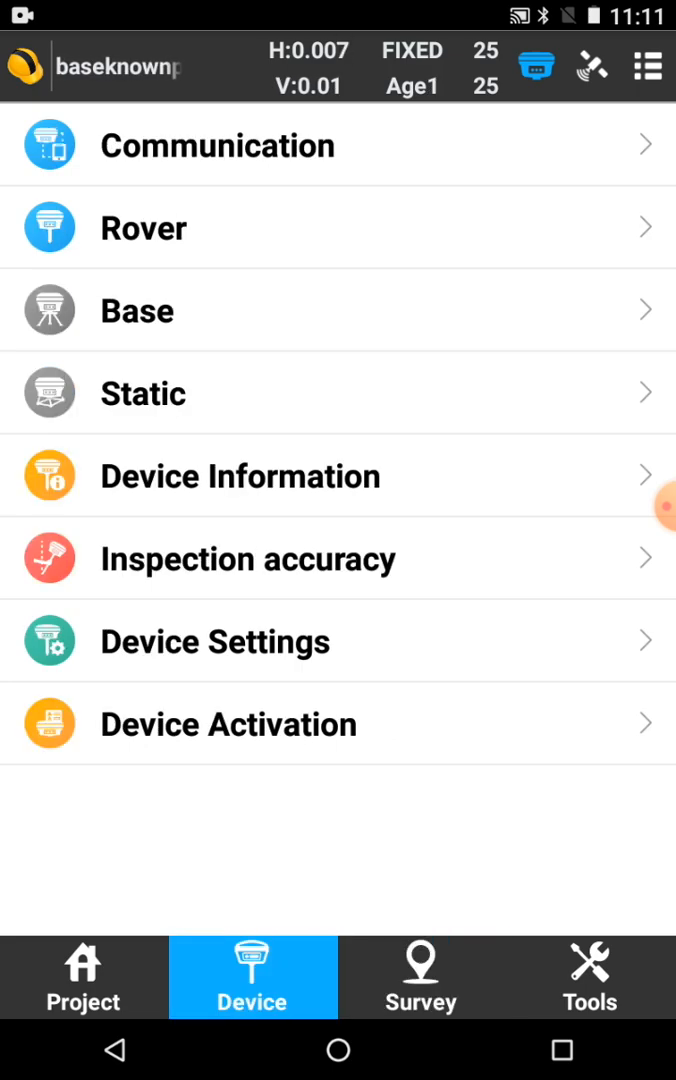
left_click(217, 144)
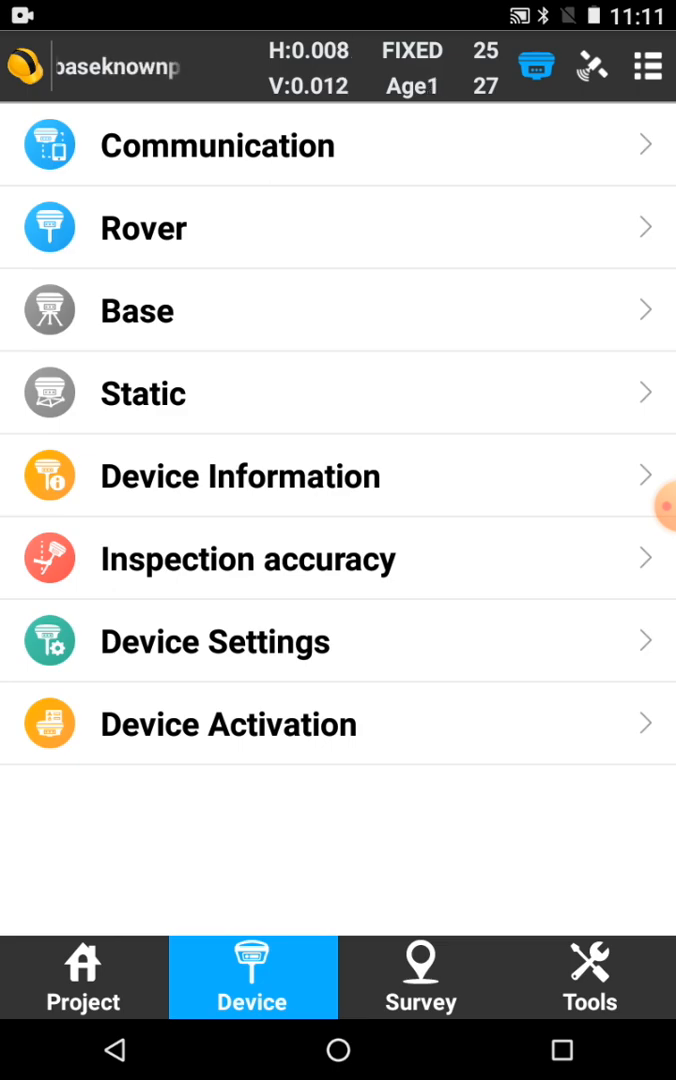
left_click(217, 145)
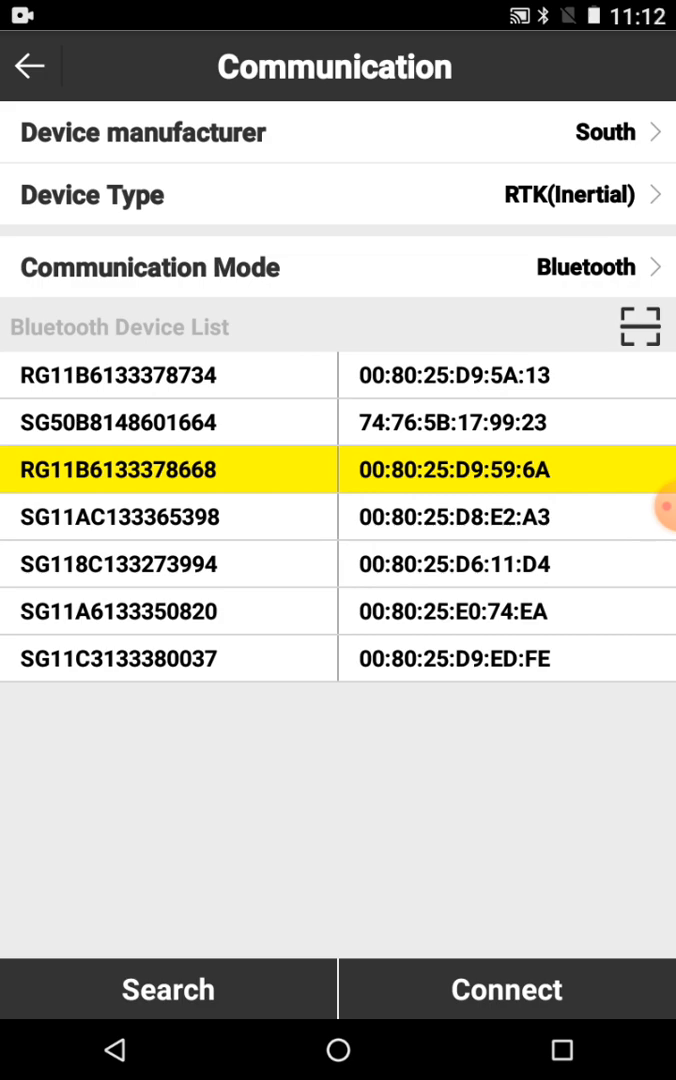
left_click(506, 990)
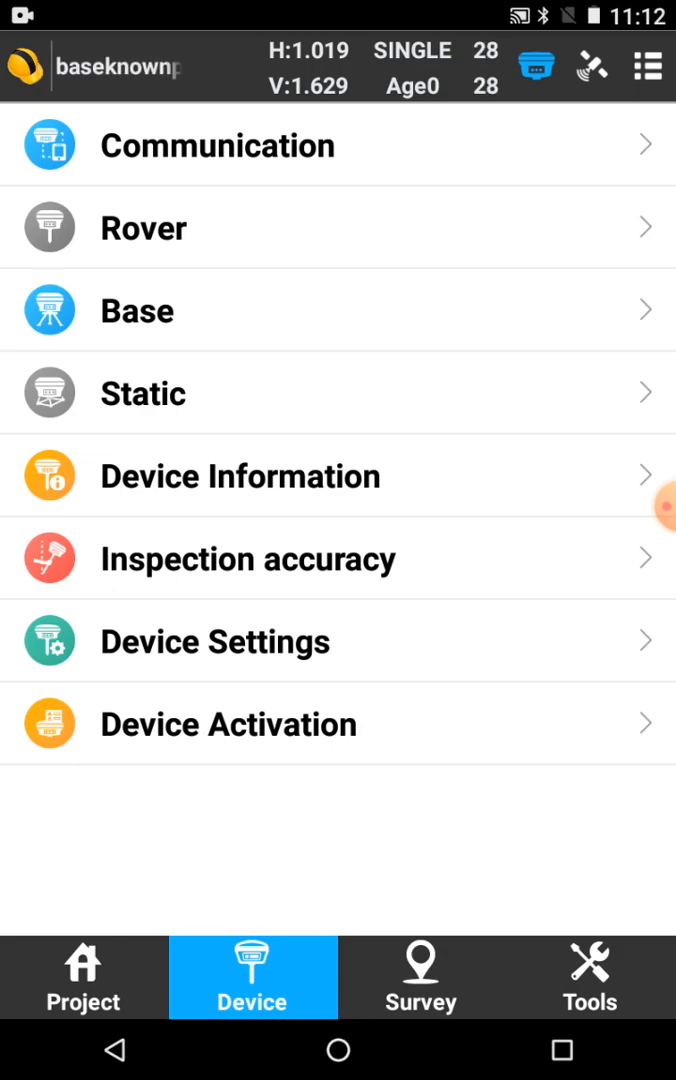
Set the base Start Up Mode to Input Base Coordinates and reach Base Antenna Parameter
left_click(137, 310)
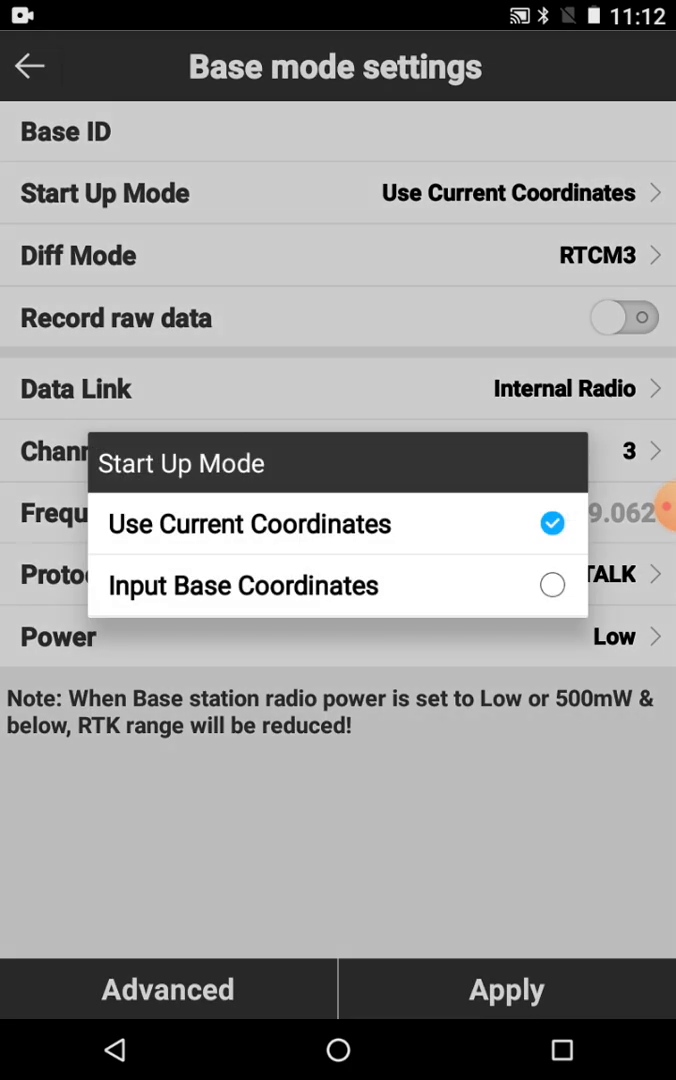
left_click(244, 585)
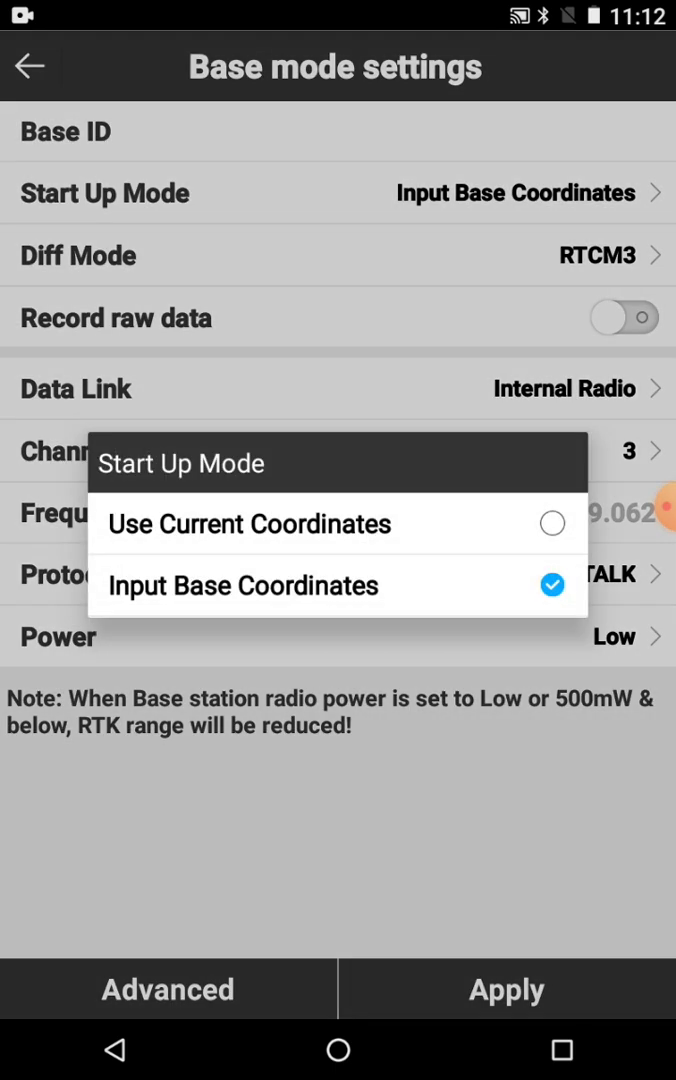
left_click(245, 585)
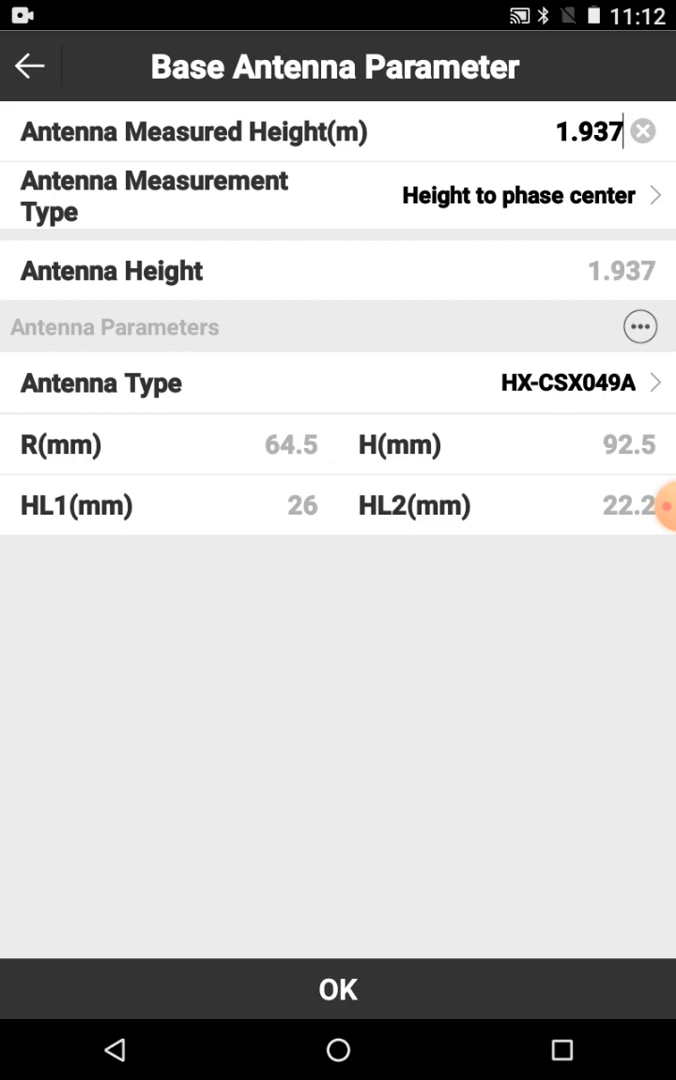
Set the base antenna to slant height 1.881 m, giving antenna height 1.906, and save
left_click(338, 196)
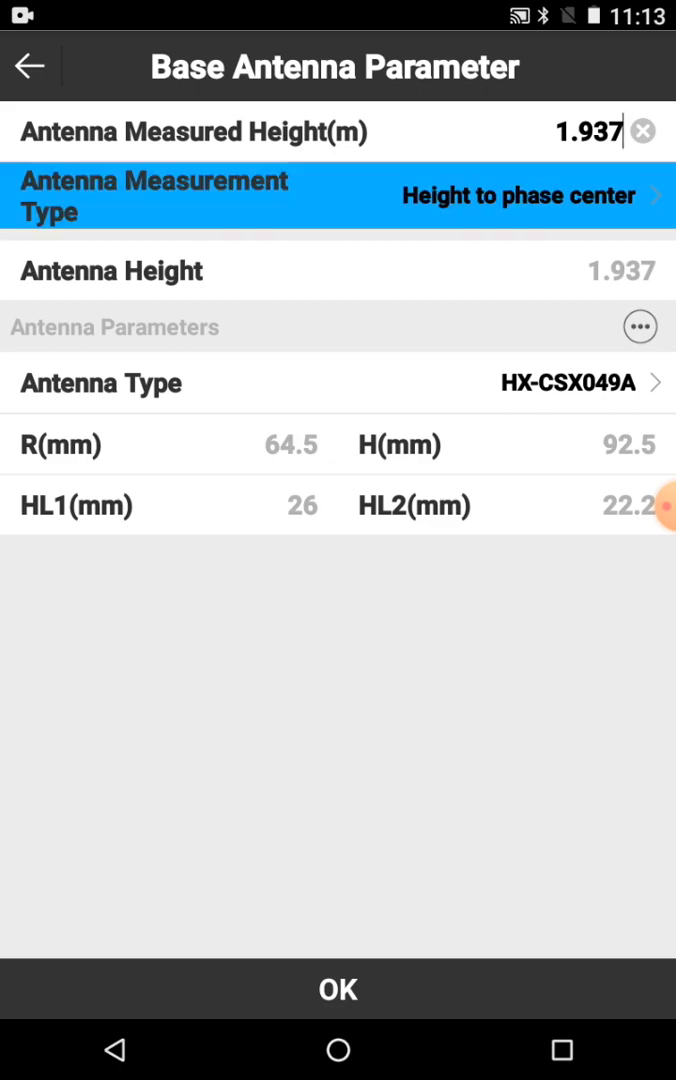
left_click(338, 196)
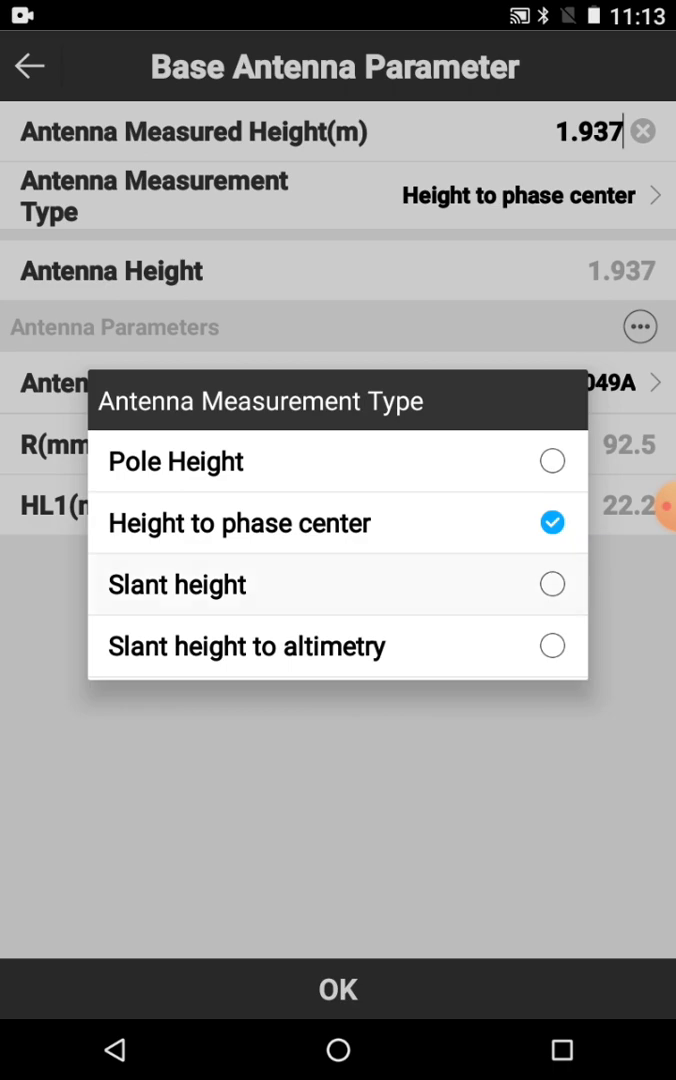
left_click(177, 584)
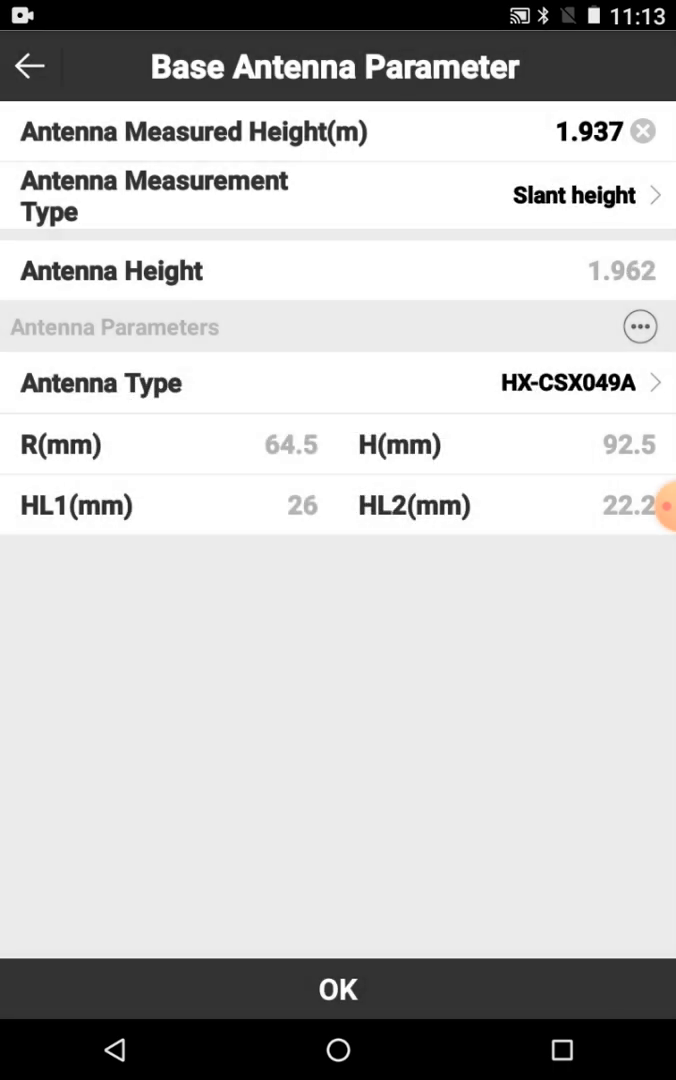
left_click(590, 131)
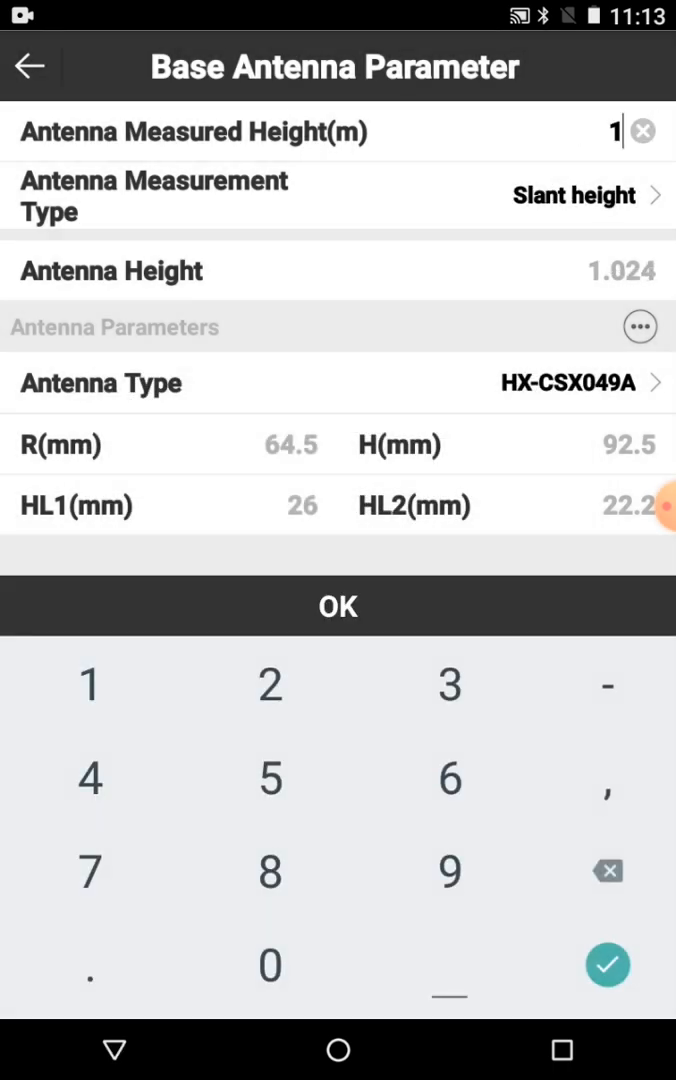
type(".881")
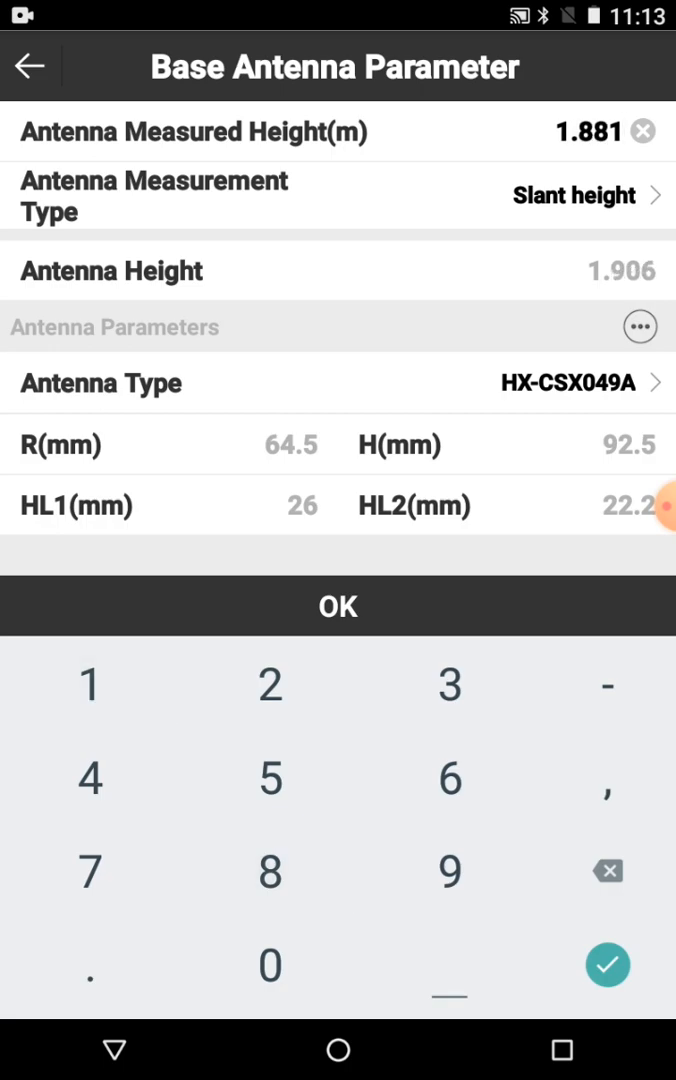
left_click(607, 965)
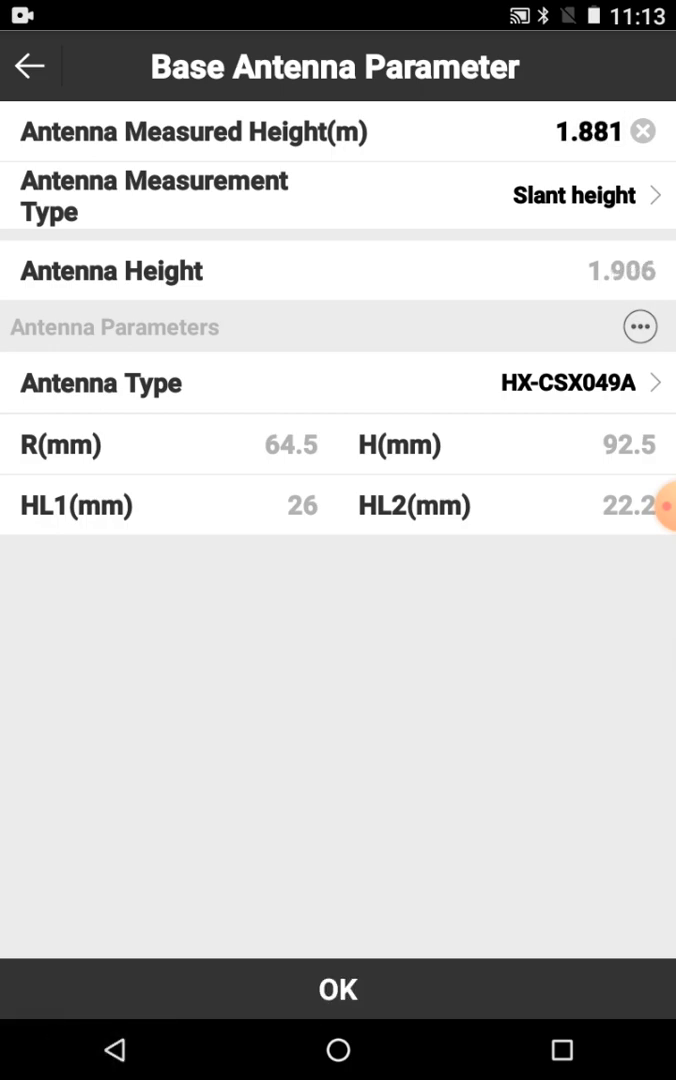
left_click(338, 989)
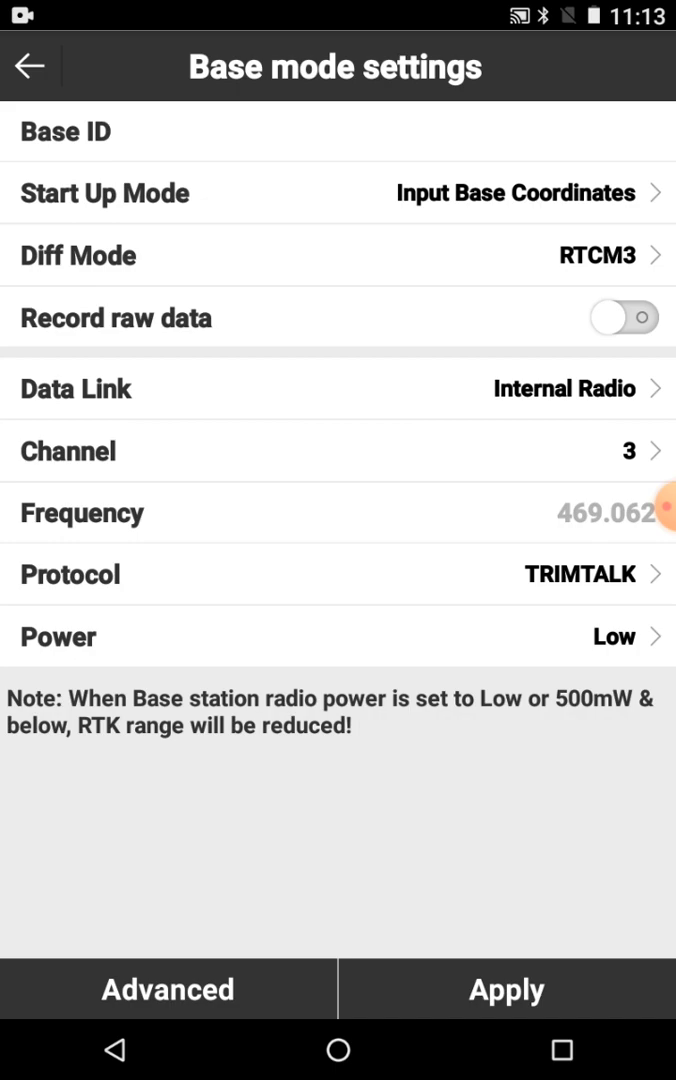
left_click(597, 254)
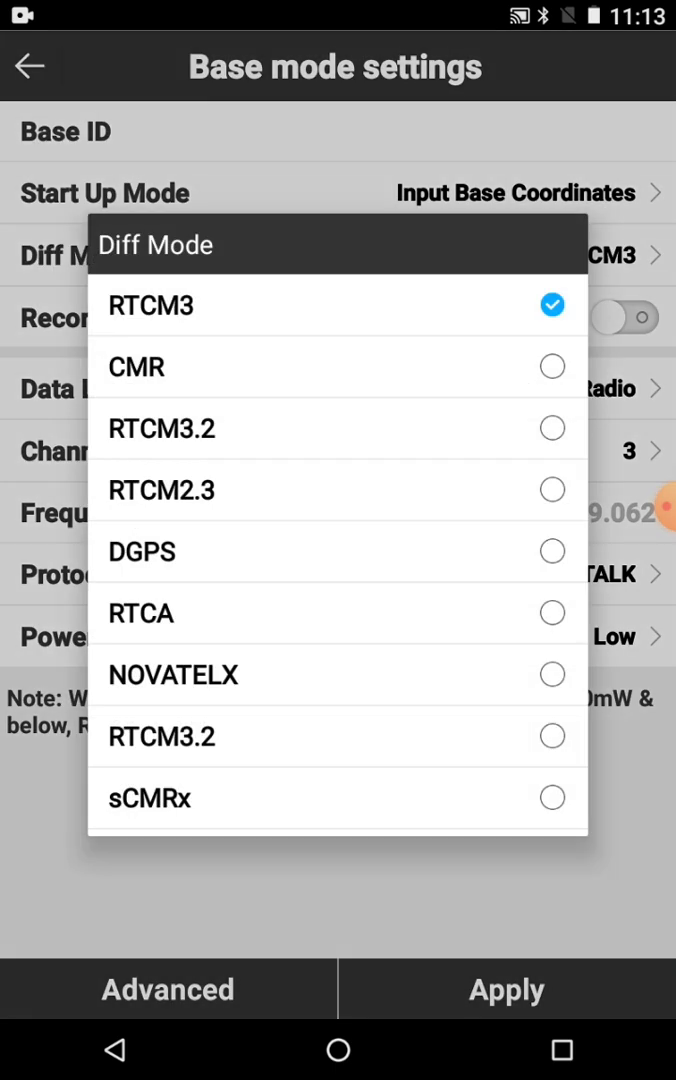
Apply the base with RTCM3.2 corrections, then show the Survey functions on the fixed rover
left_click(161, 428)
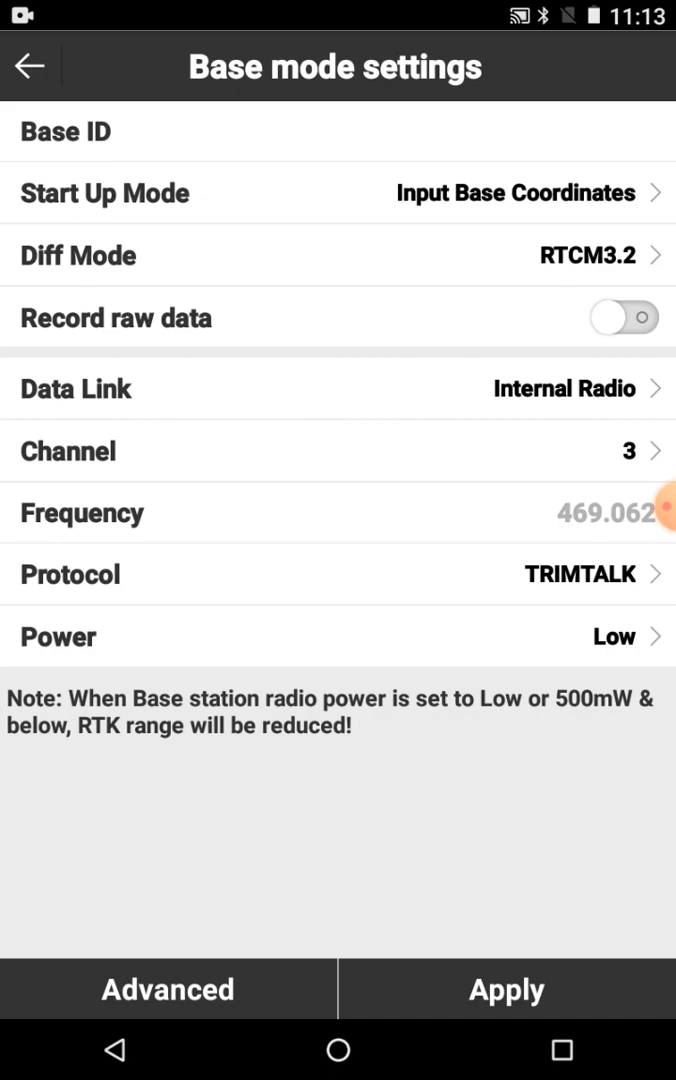
left_click(506, 989)
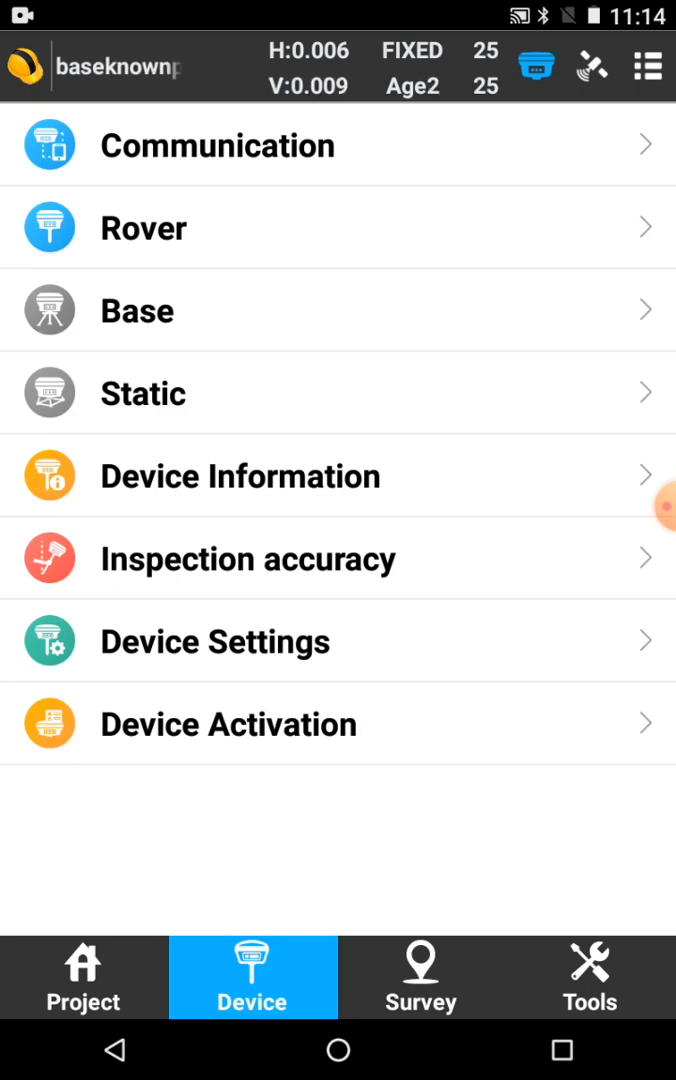
left_click(421, 976)
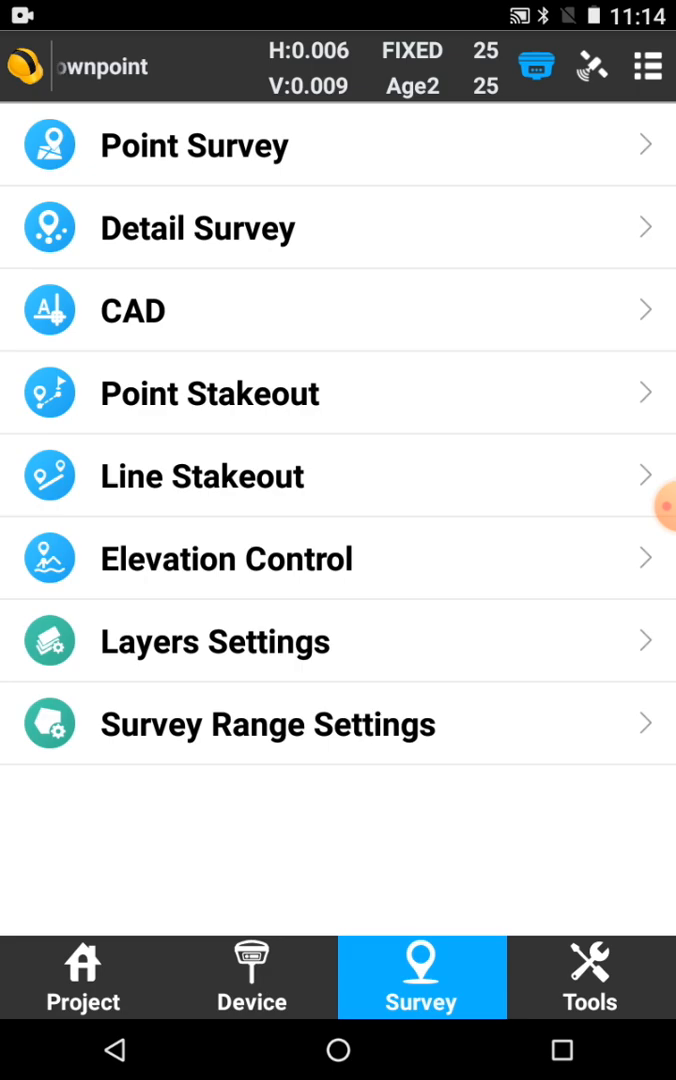